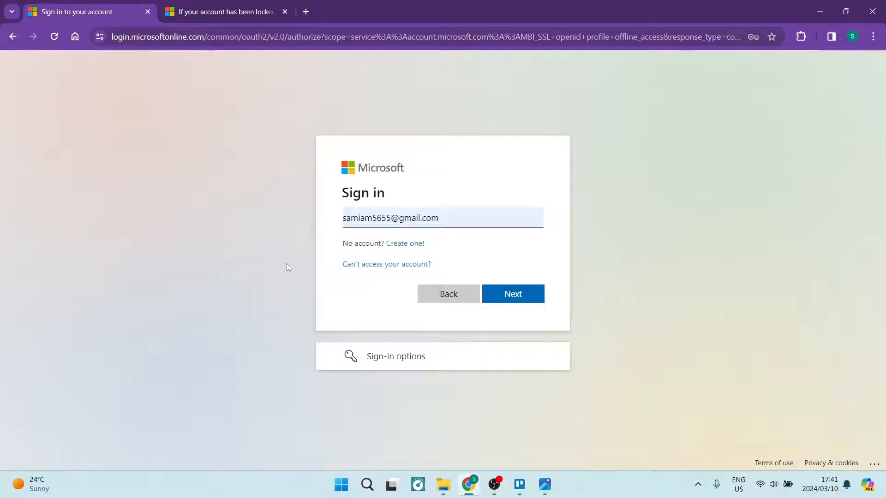
{"action": "mouse_move", "coordinate": [186, 250]}
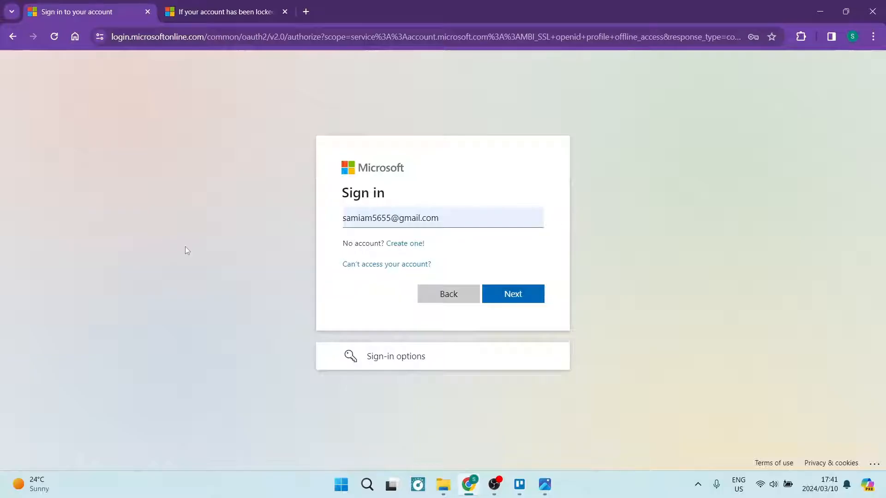
{"action": "mouse_move", "coordinate": [231, 195]}
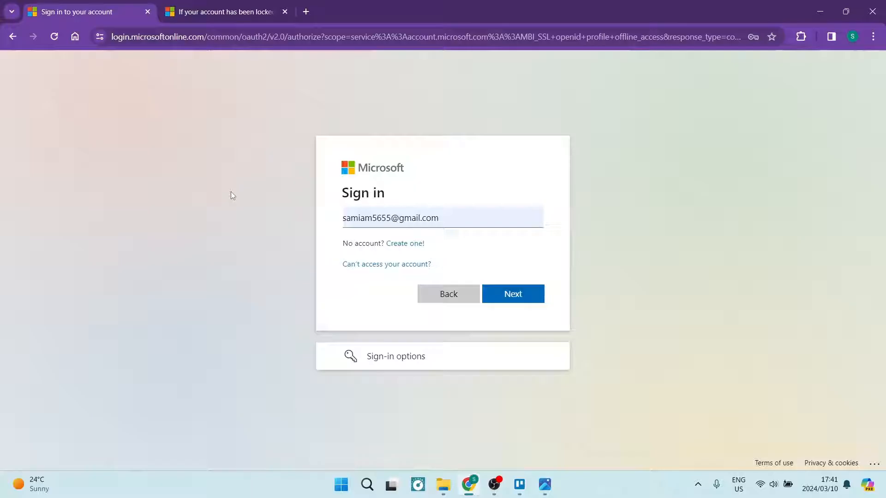
{"action": "mouse_move", "coordinate": [525, 274]}
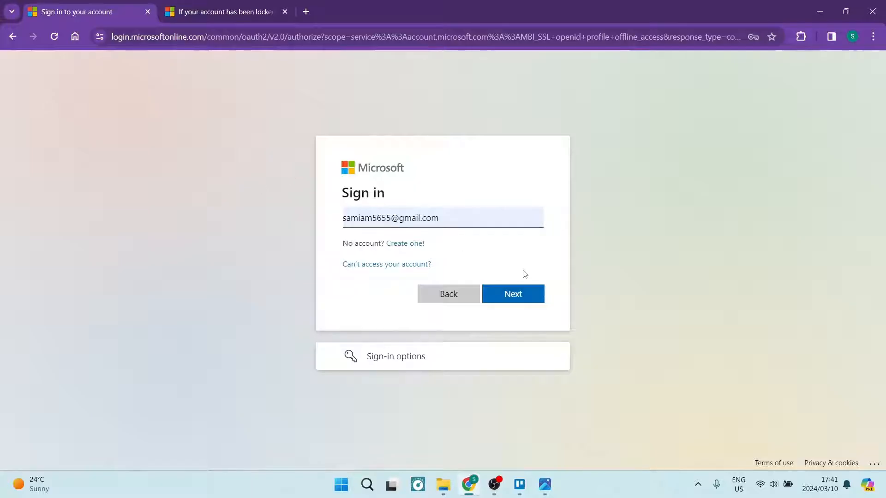
Step: Sign in with the entered email and password, and stay signed in without asking again
{"action": "left_click", "coordinate": [512, 294]}
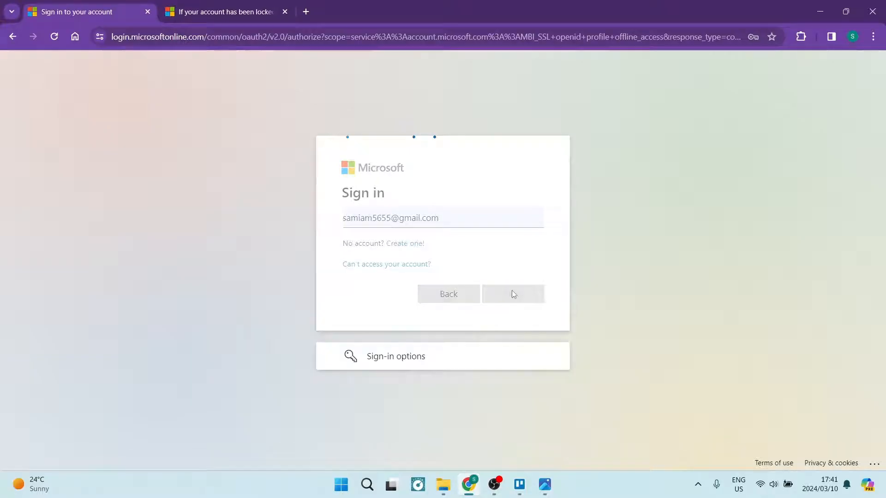
{"action": "left_click", "coordinate": [512, 294]}
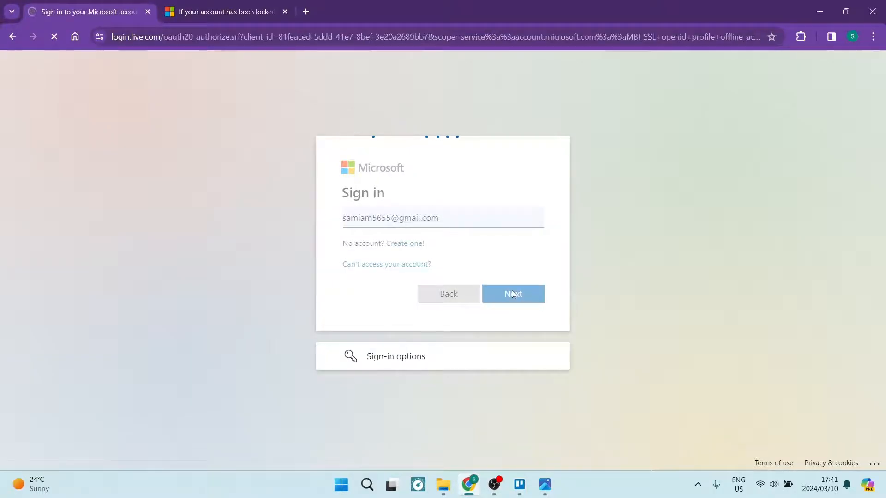
{"action": "left_click", "coordinate": [512, 293]}
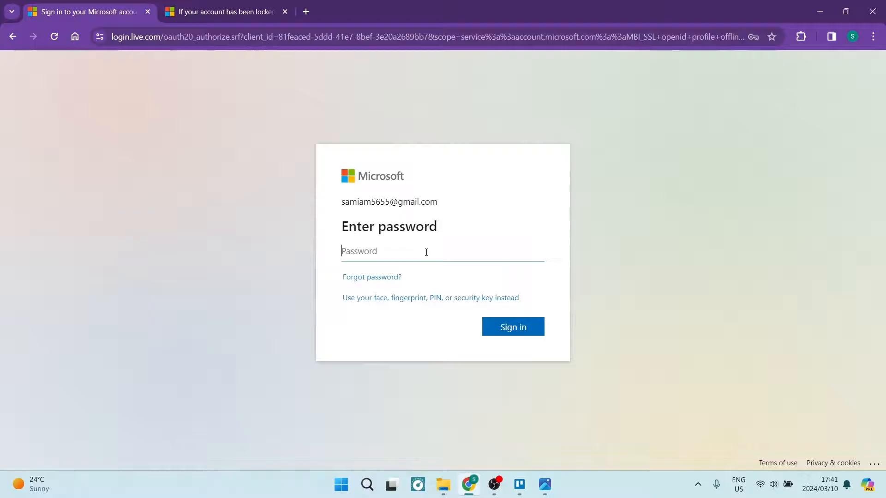
{"action": "left_click", "coordinate": [512, 327]}
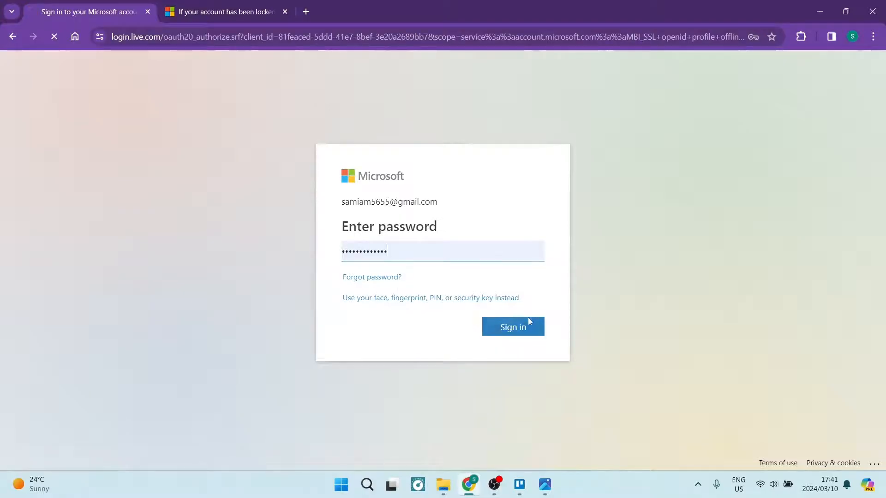
{"action": "left_click", "coordinate": [511, 327]}
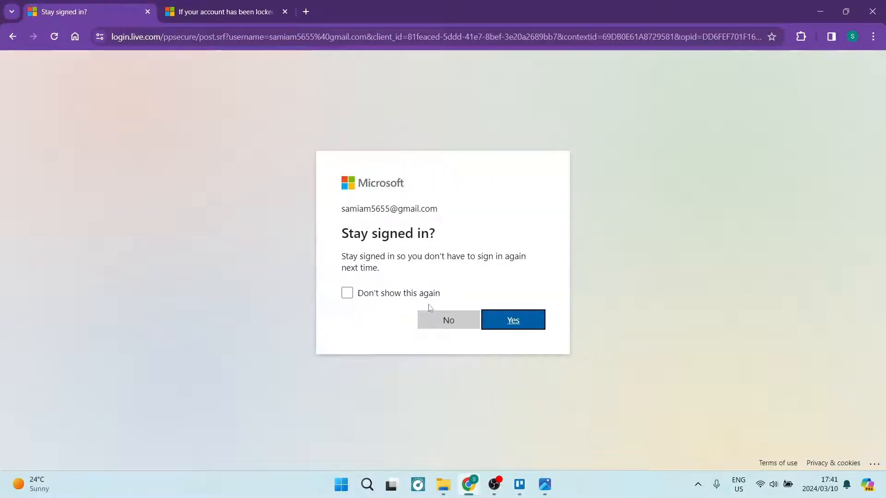
{"action": "left_click", "coordinate": [347, 293]}
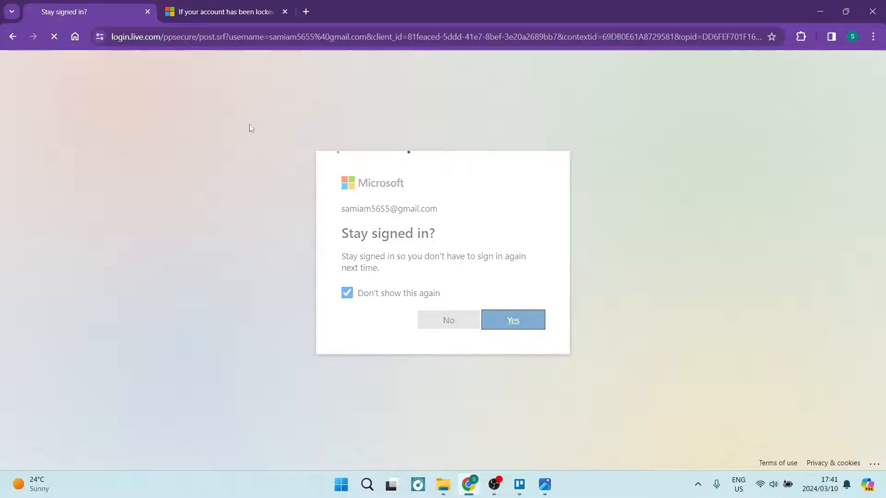
{"action": "left_click", "coordinate": [511, 320]}
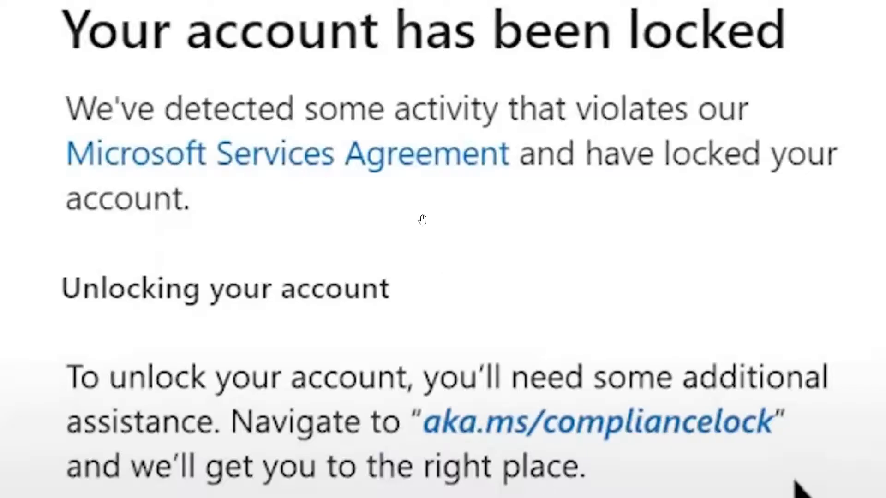
{"action": "mouse_move", "coordinate": [196, 171]}
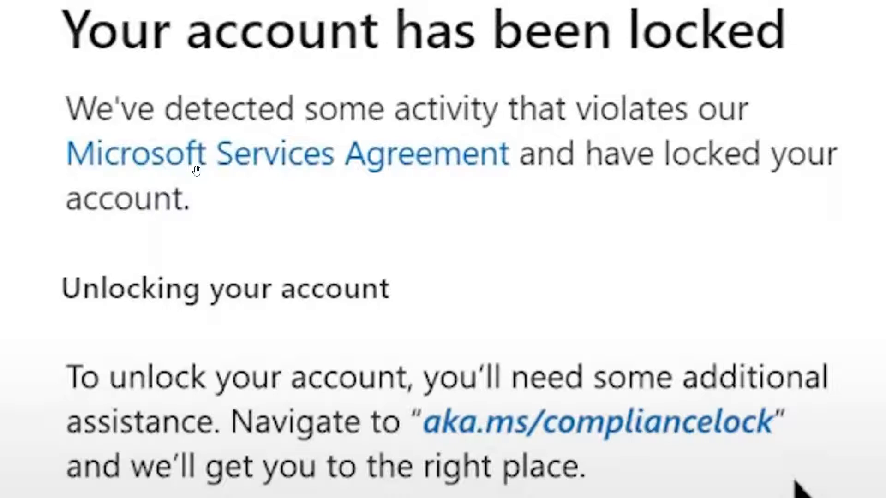
{"action": "mouse_move", "coordinate": [425, 446]}
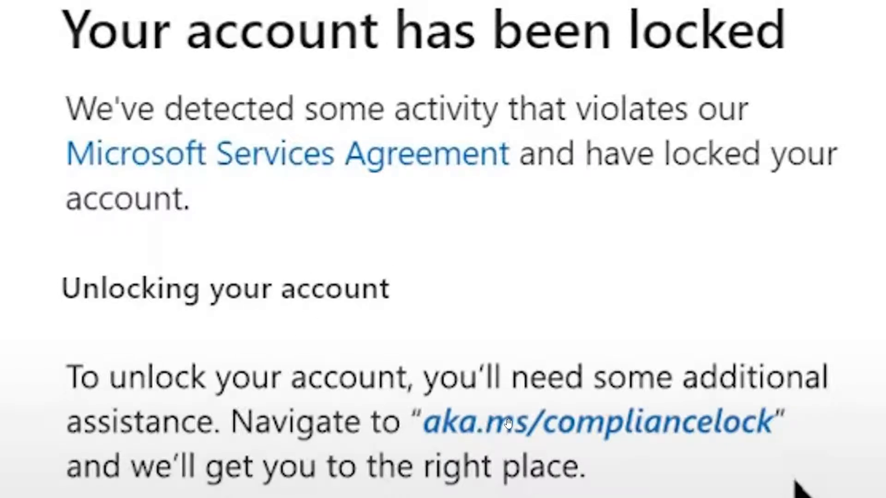
{"action": "mouse_move", "coordinate": [672, 446]}
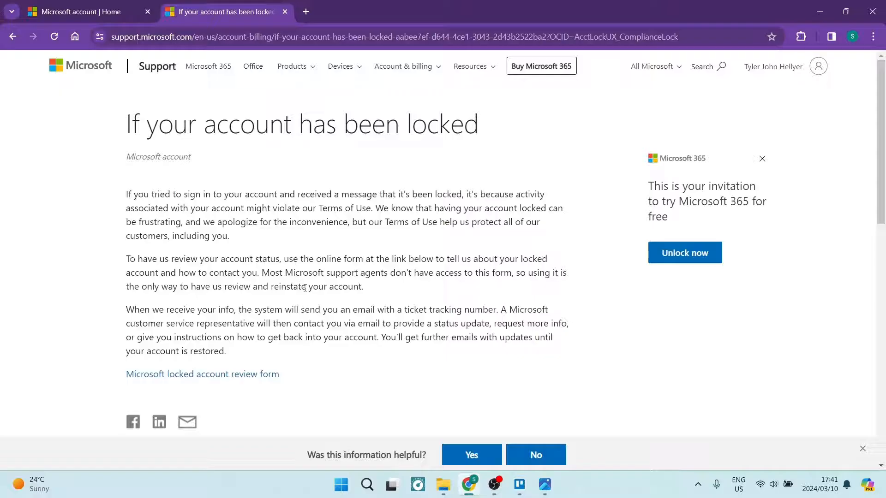
{"action": "mouse_move", "coordinate": [475, 361]}
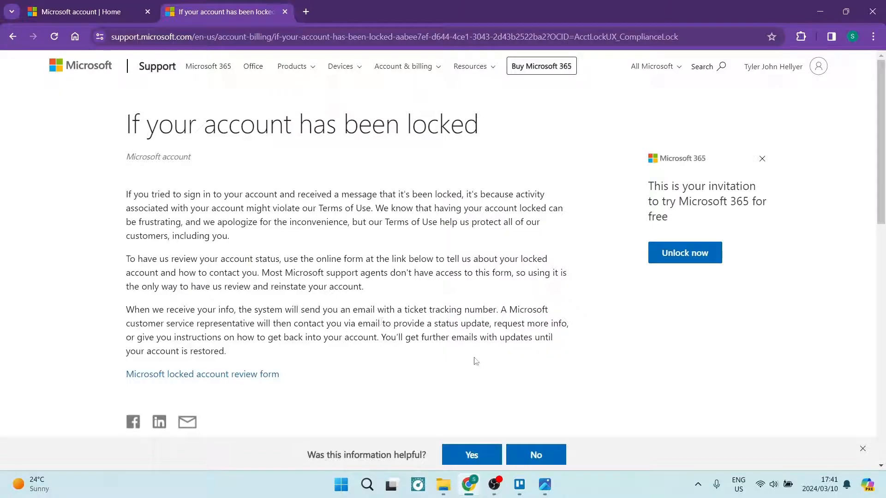
{"action": "mouse_move", "coordinate": [410, 362]}
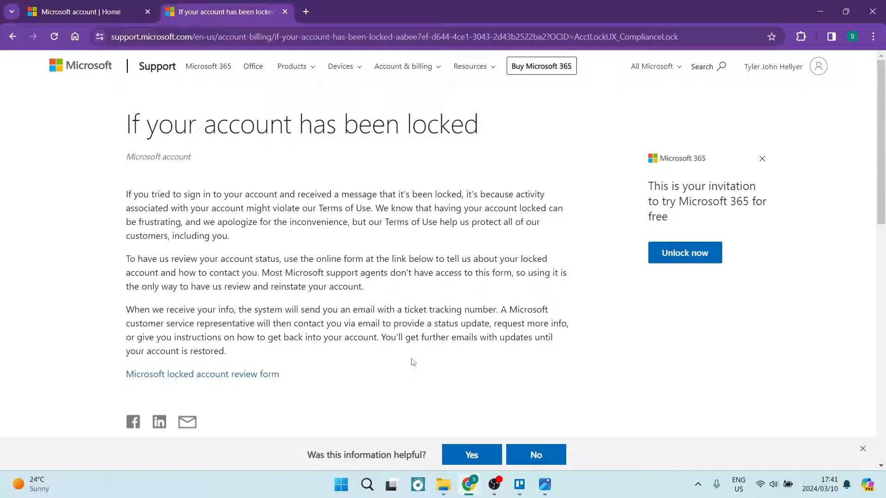
{"action": "mouse_move", "coordinate": [430, 371]}
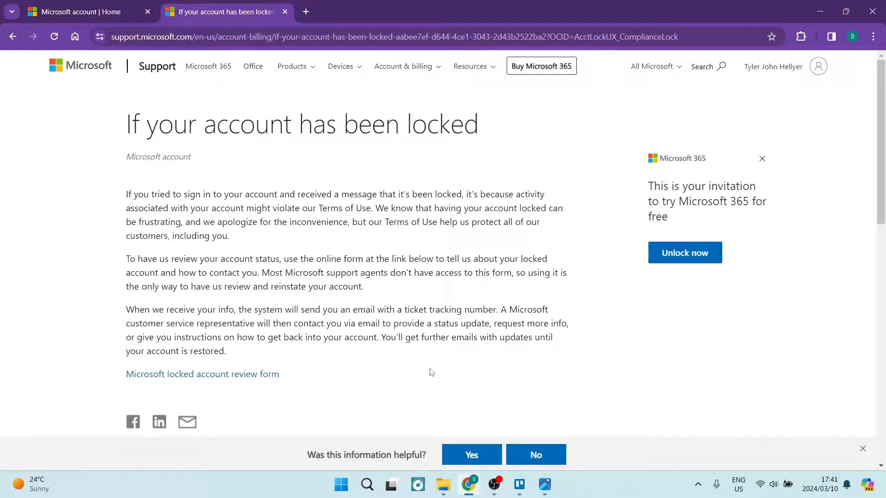
{"action": "mouse_move", "coordinate": [448, 350]}
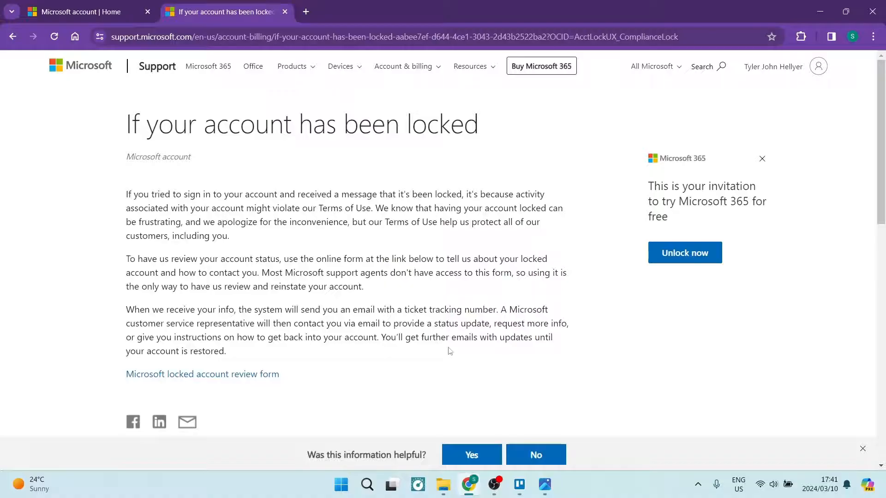
{"action": "mouse_move", "coordinate": [468, 360]}
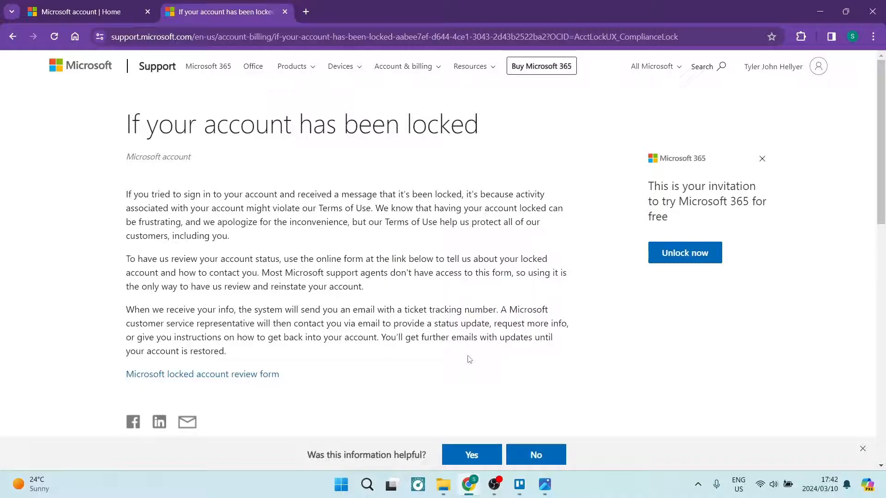
{"action": "mouse_move", "coordinate": [497, 335]}
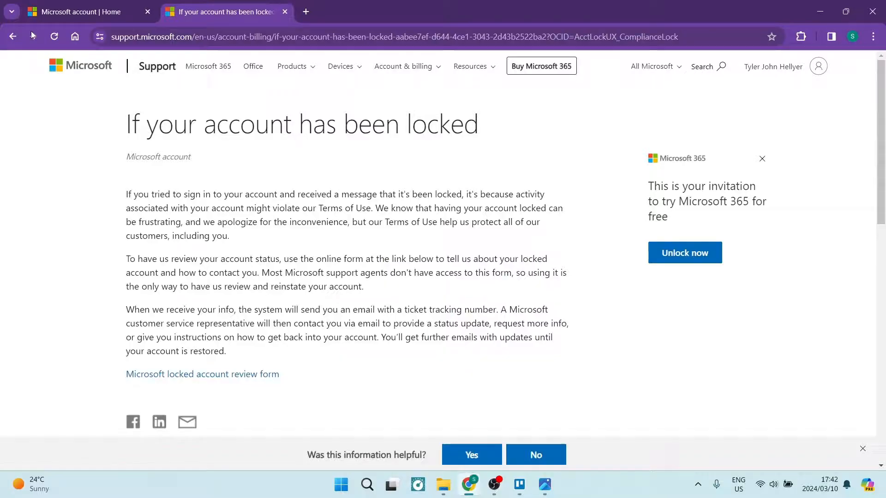
Step: Switch from the locked-account support article to the Microsoft account Home tab
{"action": "left_click", "coordinate": [78, 12]}
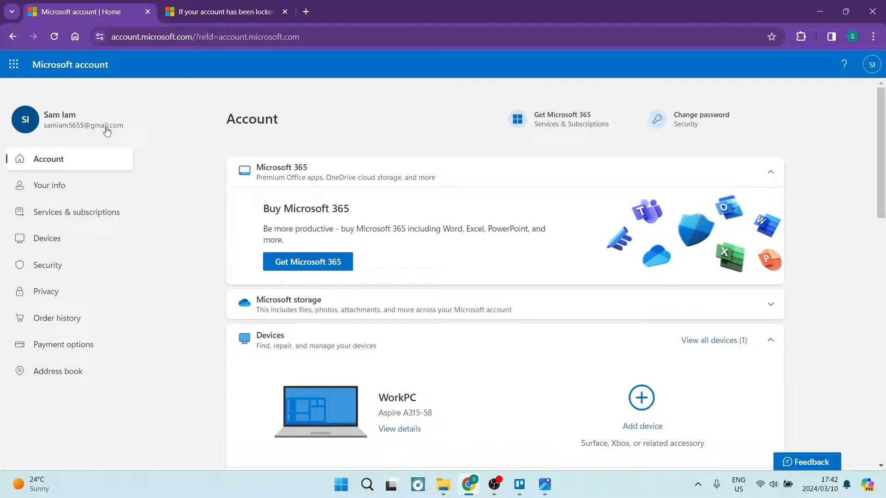
{"action": "scroll", "scroll_direction": "down", "scroll_amount": 3}
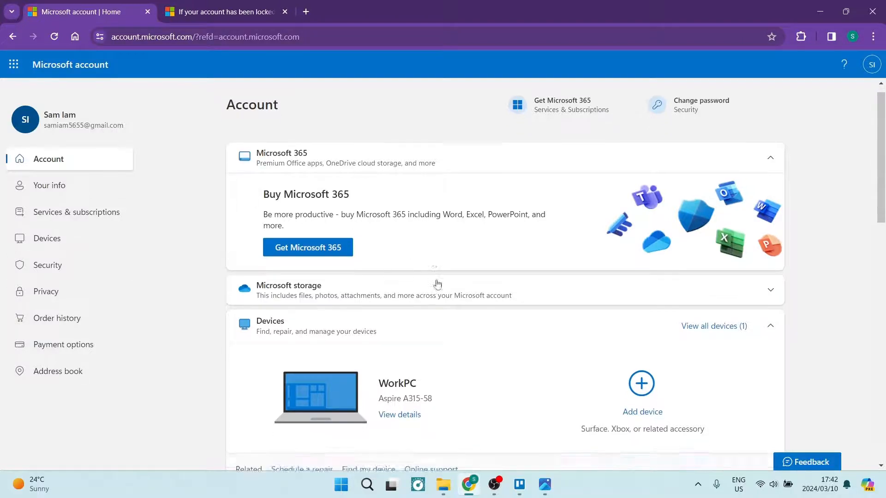
{"action": "scroll", "scroll_direction": "down", "scroll_amount": 3}
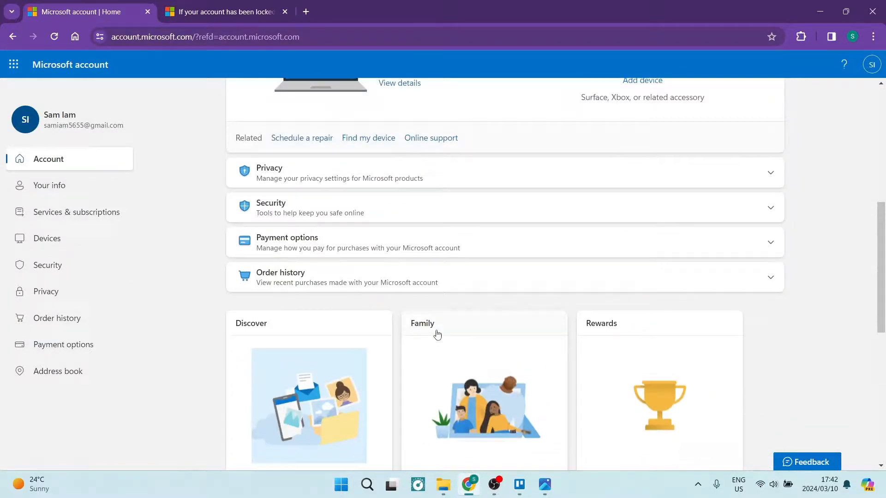
{"action": "scroll", "scroll_direction": "up", "scroll_amount": 3}
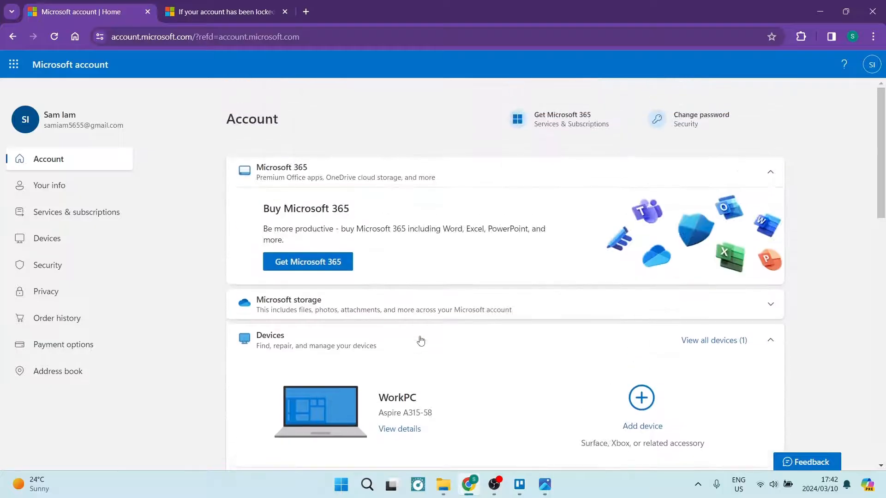
{"action": "mouse_move", "coordinate": [446, 169]}
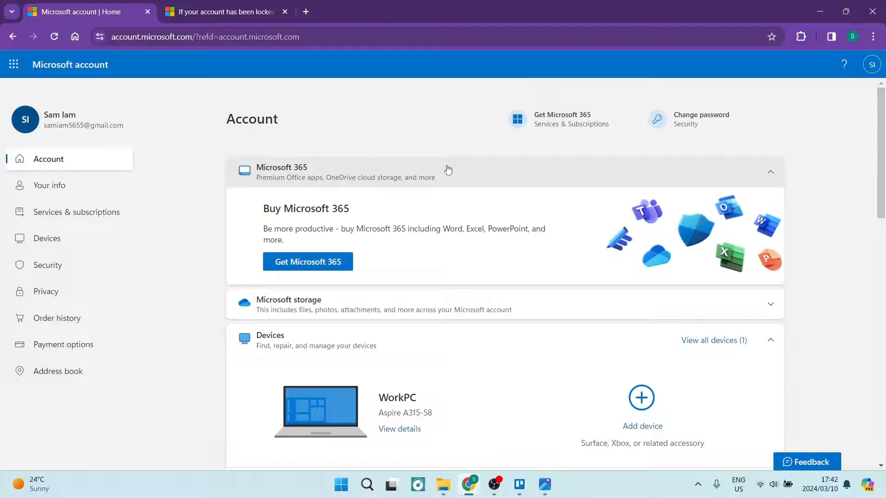
{"action": "mouse_move", "coordinate": [443, 157]}
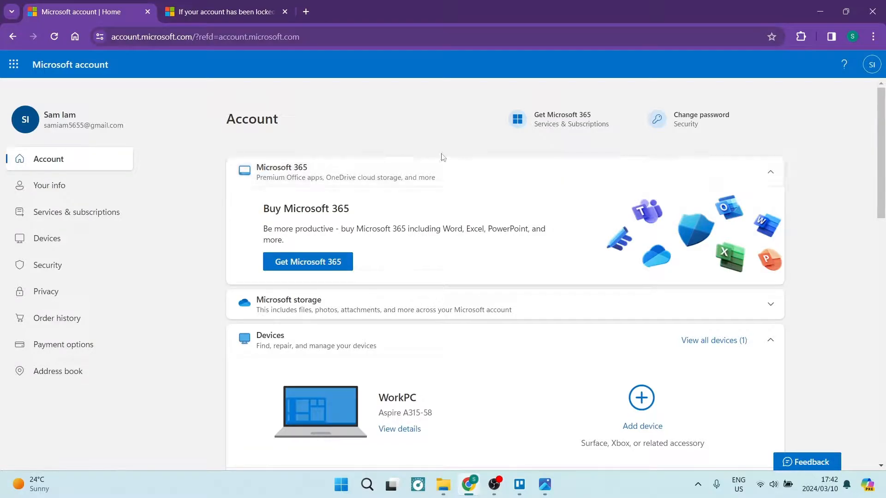
{"action": "mouse_move", "coordinate": [401, 111]}
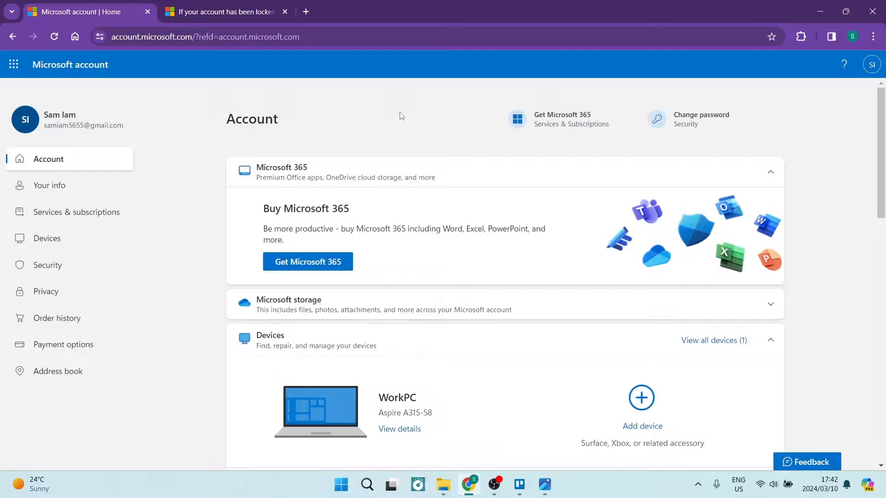
{"action": "mouse_move", "coordinate": [472, 120]}
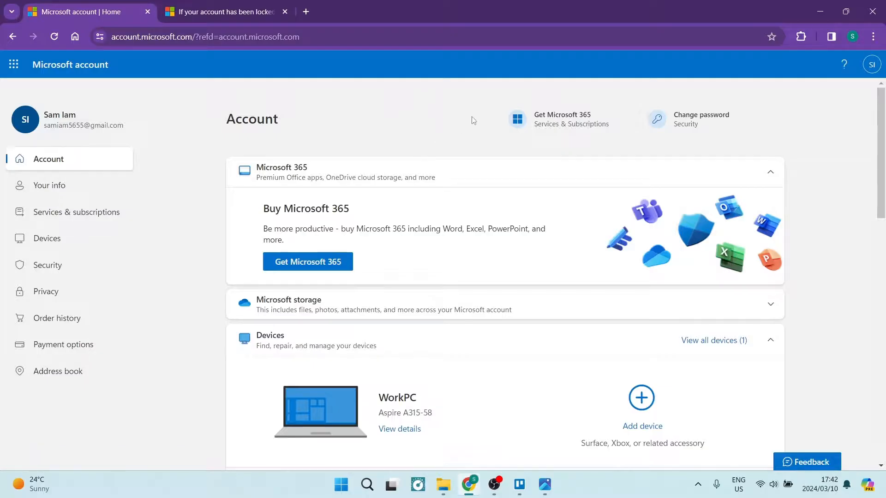
{"action": "mouse_move", "coordinate": [105, 161]}
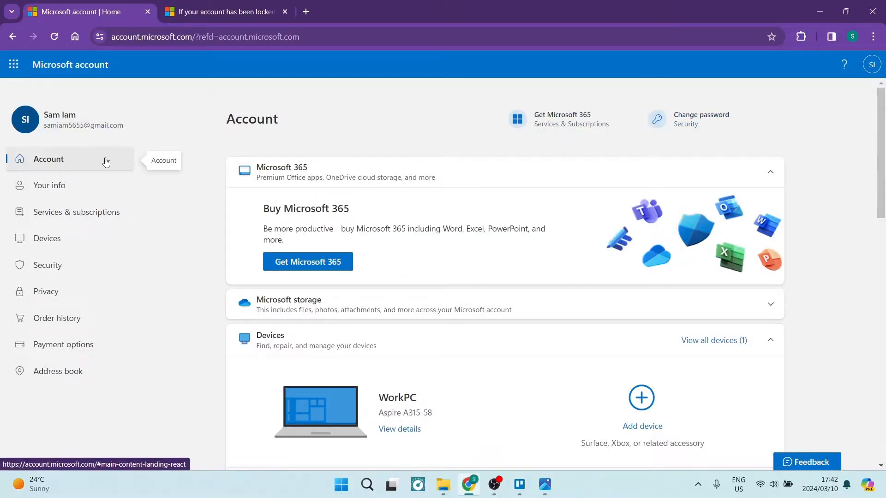
{"action": "mouse_move", "coordinate": [496, 119]}
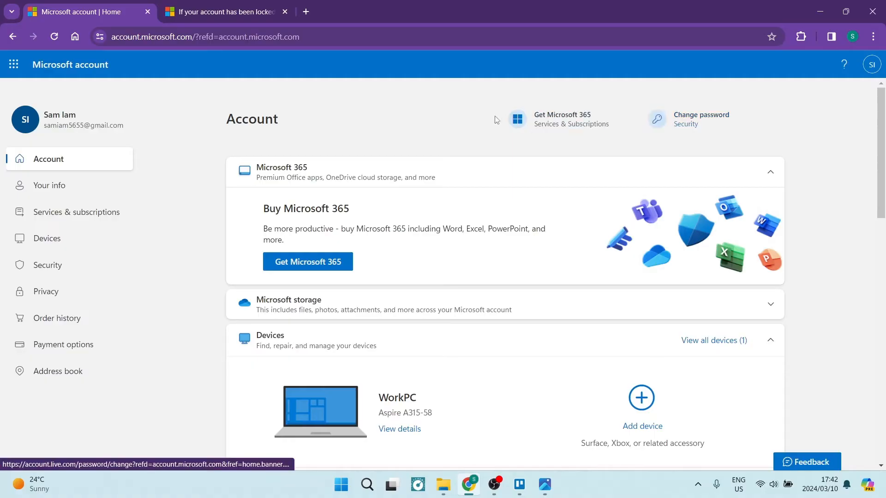
{"action": "mouse_move", "coordinate": [401, 124]}
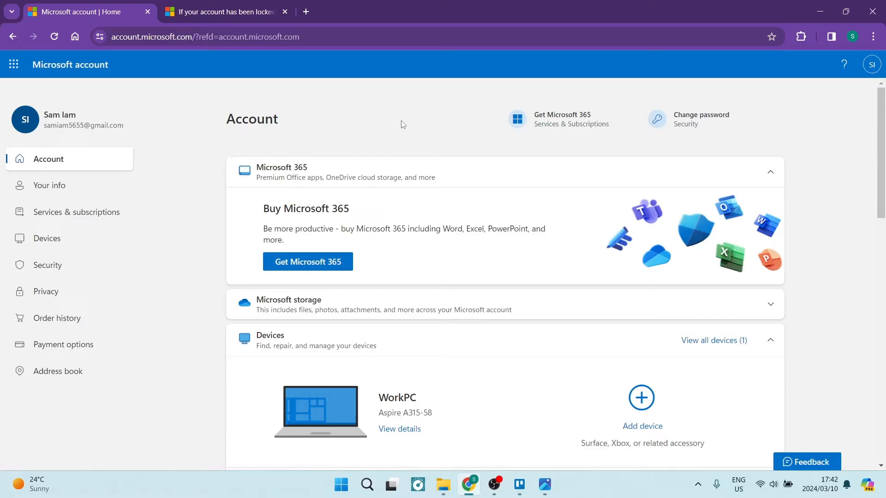